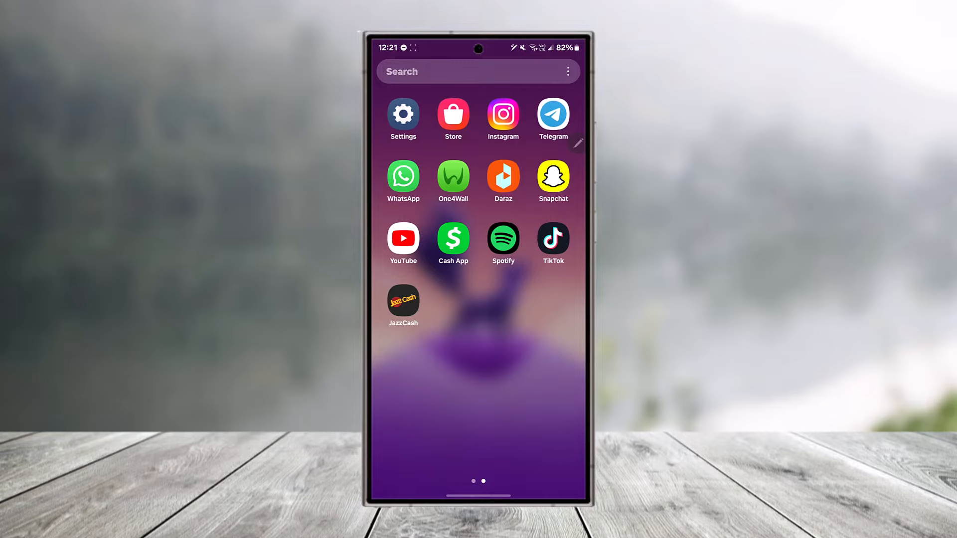
# Step: Launch the browser on accounts.snapchat.com to show the account management menu
pyautogui.click(478, 244)
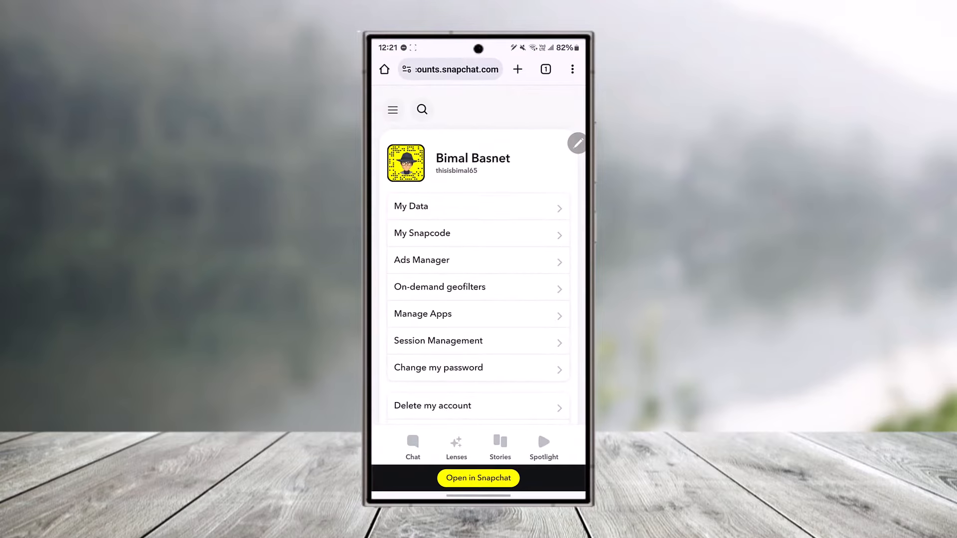
pyautogui.click(451, 69)
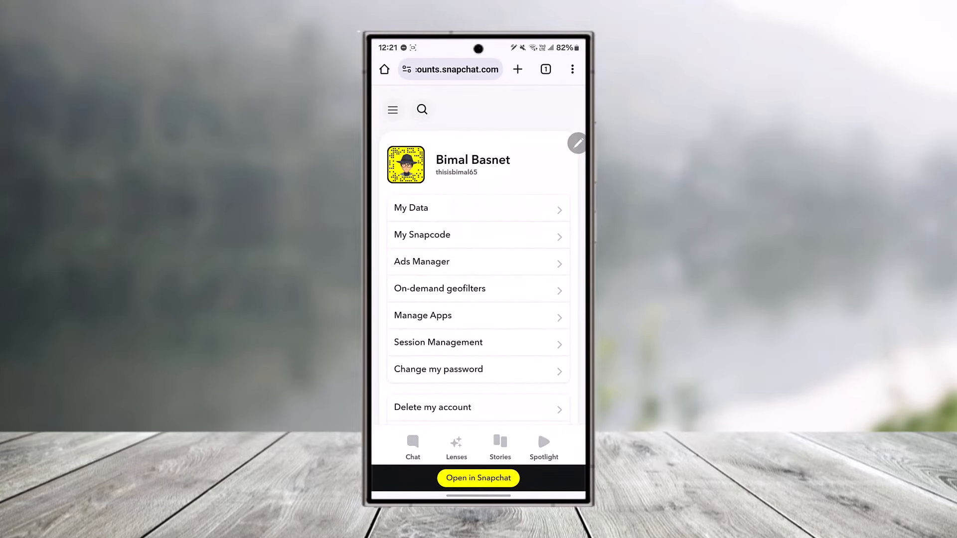
pyautogui.moveTo(502, 210)
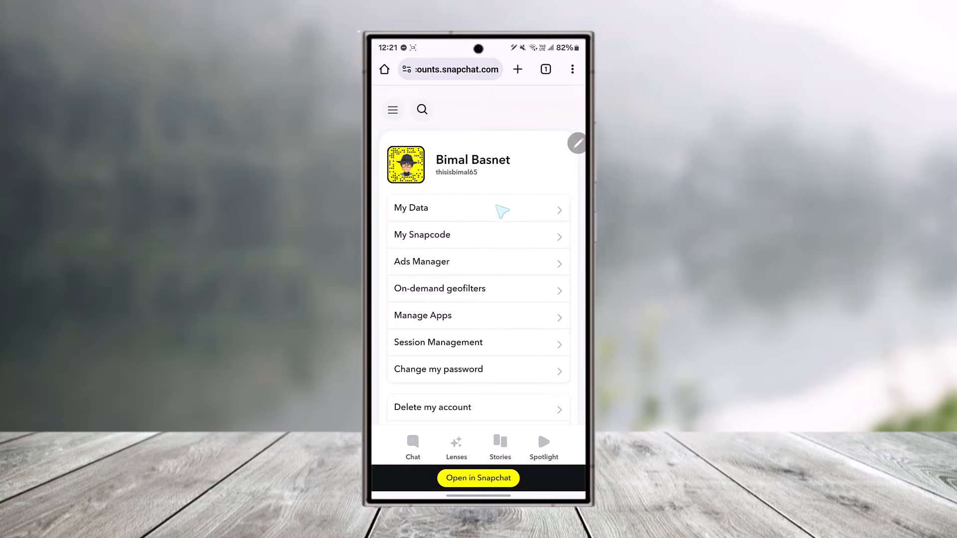
# Step: Open My Data and scroll through the data export options
pyautogui.click(411, 207)
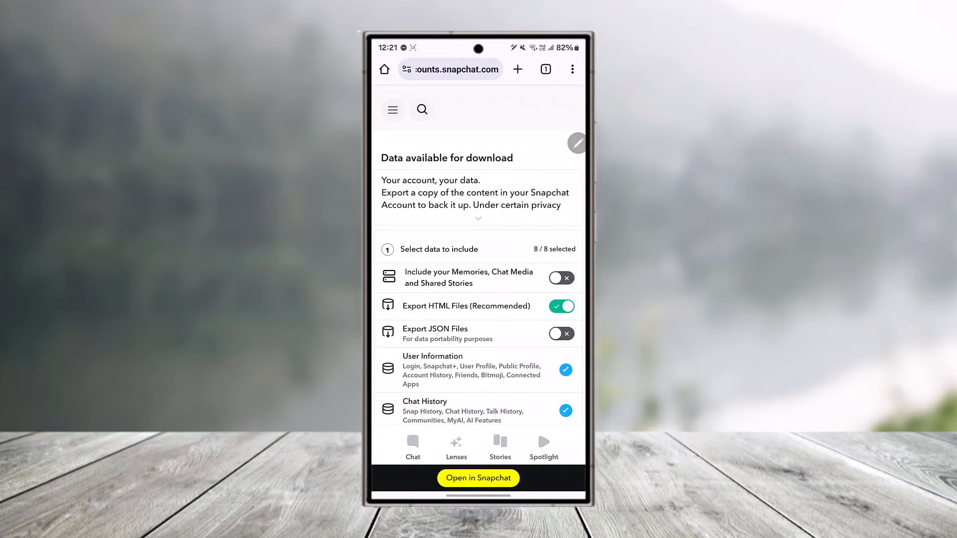
pyautogui.scroll(-3)
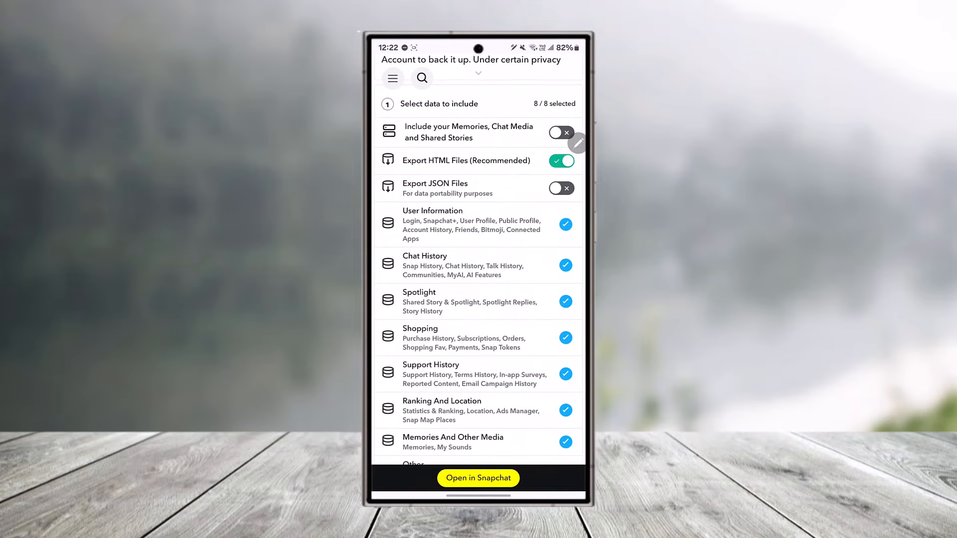
pyautogui.scroll(-3)
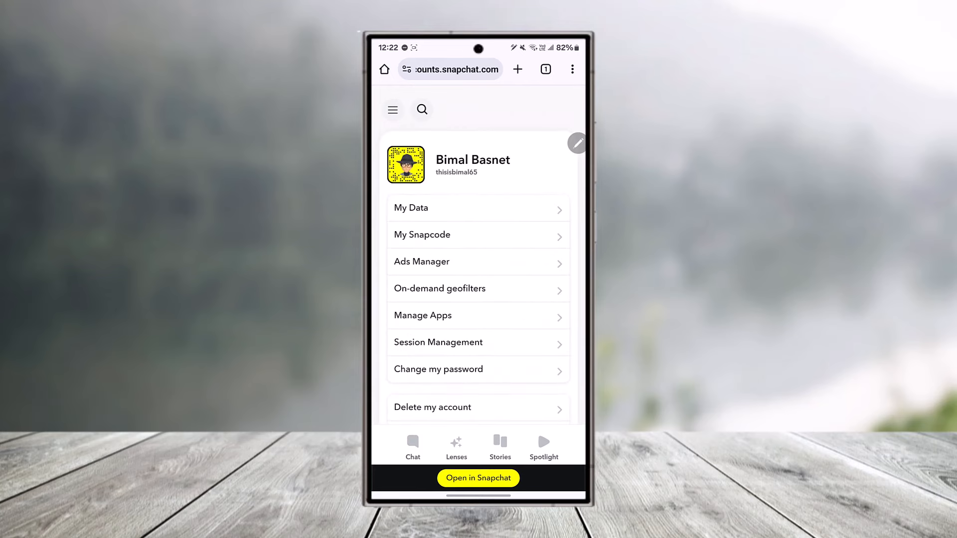
# Step: Close all running apps from Recents to return to the home screen
pyautogui.click(544, 69)
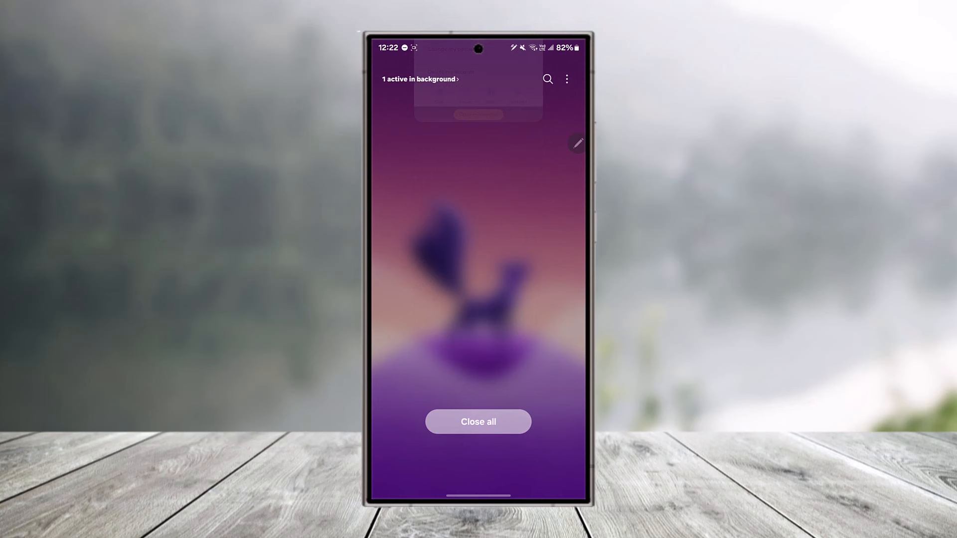
pyautogui.click(478, 421)
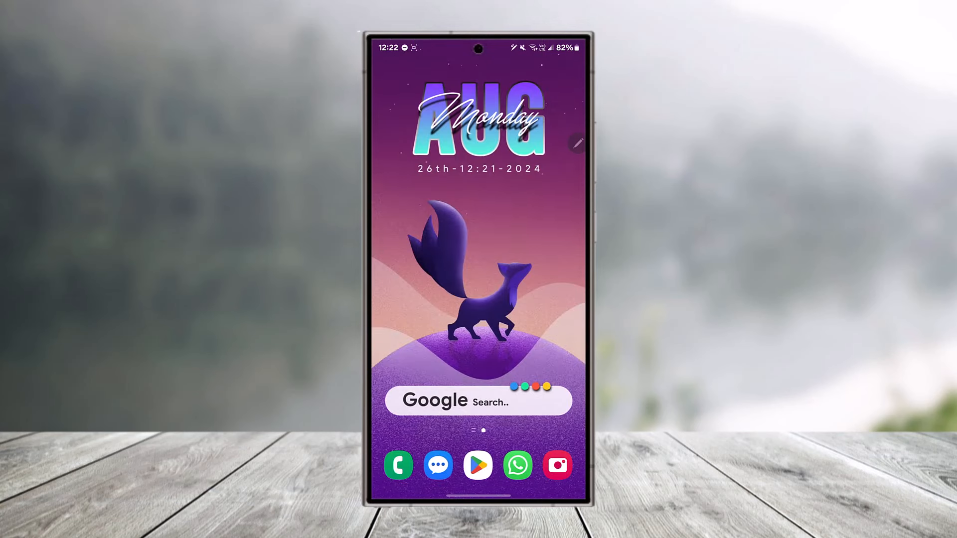